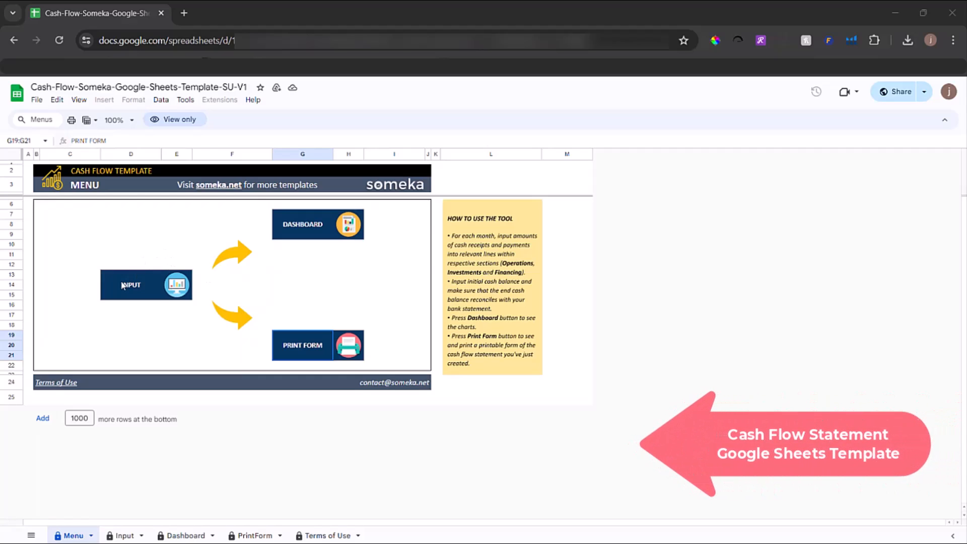
Preview the template's Dashboard charts and printable cash flow statement, returning to the menu each time.
{"action": "left_click", "coordinate": [146, 284]}
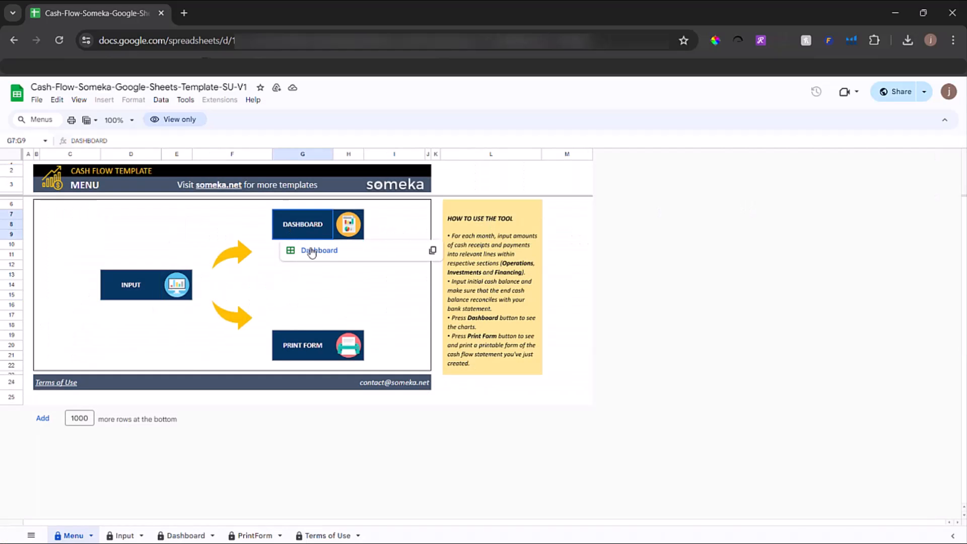
{"action": "left_click", "coordinate": [318, 250]}
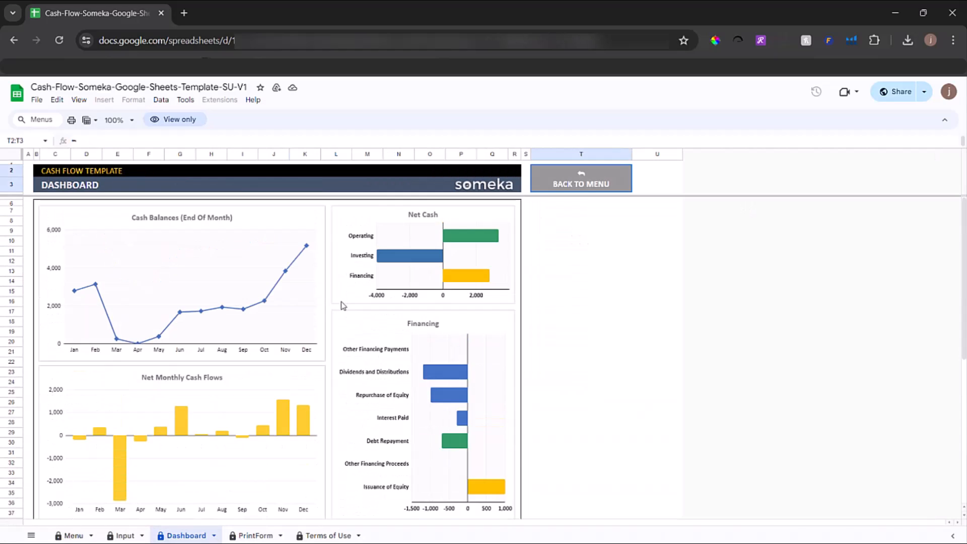
{"action": "left_click", "coordinate": [580, 178]}
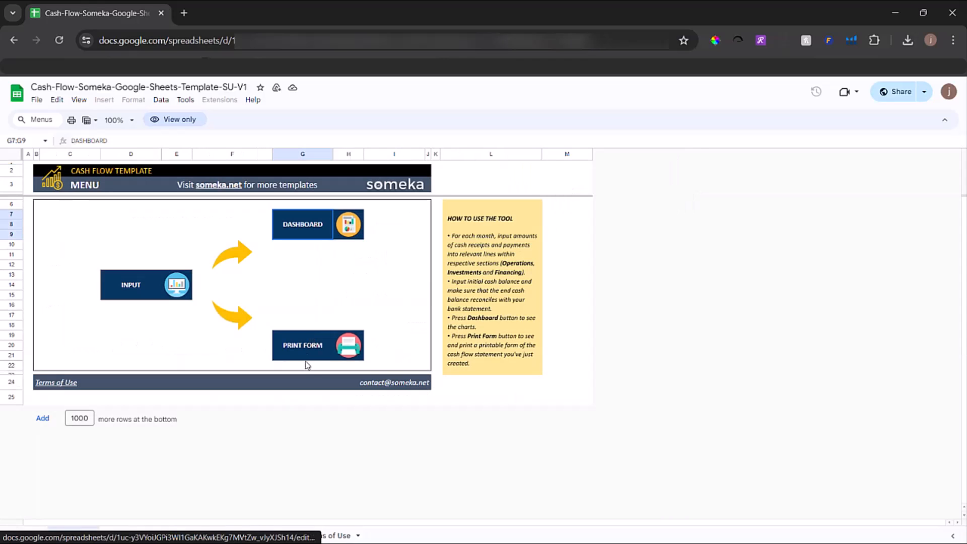
{"action": "left_click", "coordinate": [316, 345]}
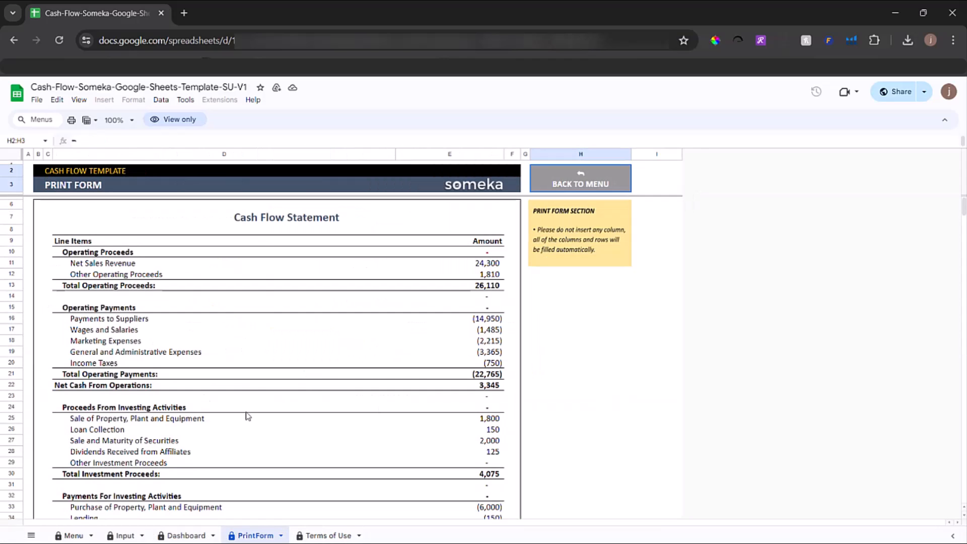
{"action": "mouse_move", "coordinate": [606, 205]}
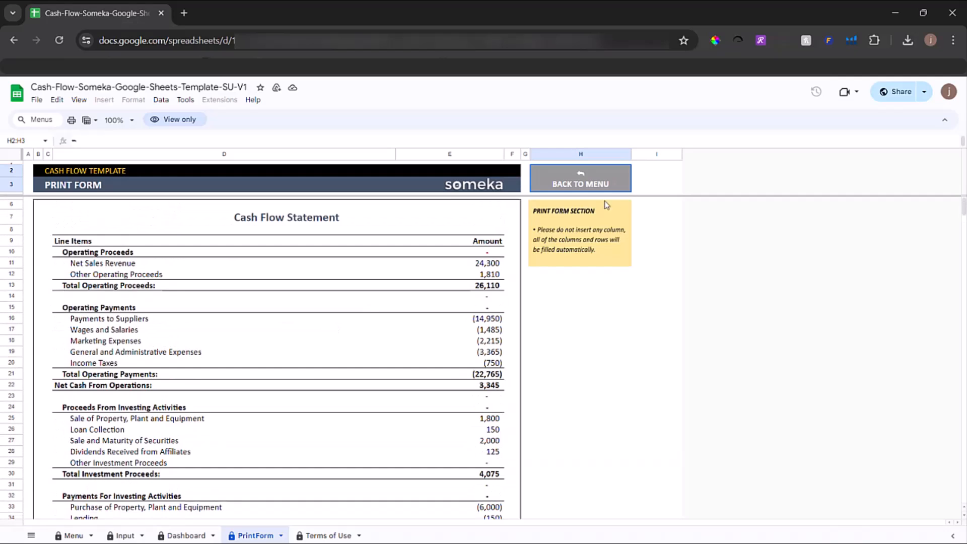
{"action": "left_click", "coordinate": [579, 179]}
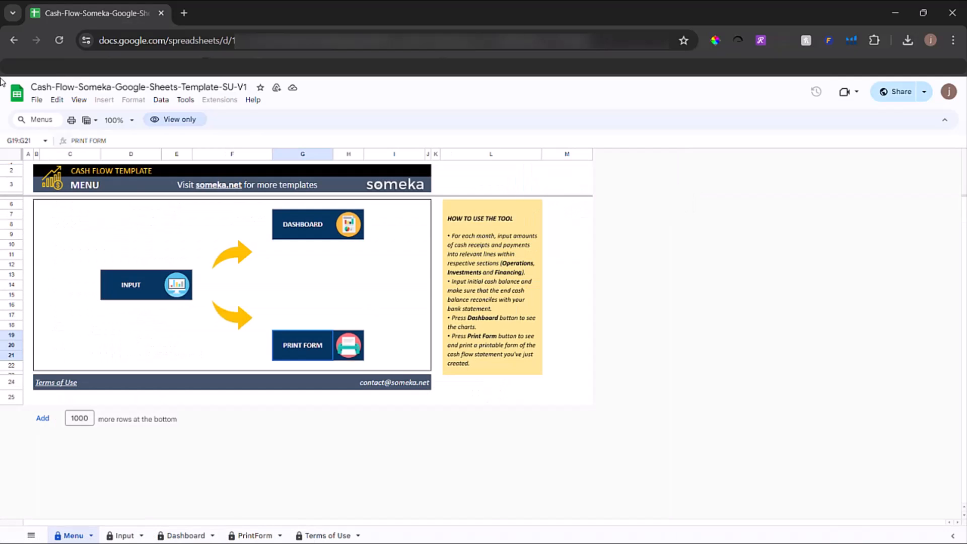
Make a copy of the spreadsheet in My Drive with the default name.
{"action": "left_click", "coordinate": [36, 99]}
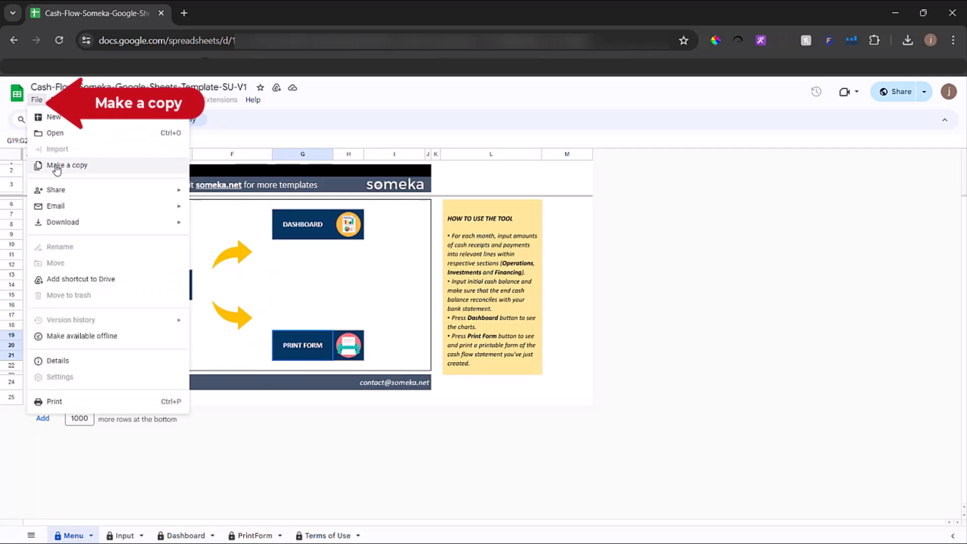
{"action": "left_click", "coordinate": [67, 165]}
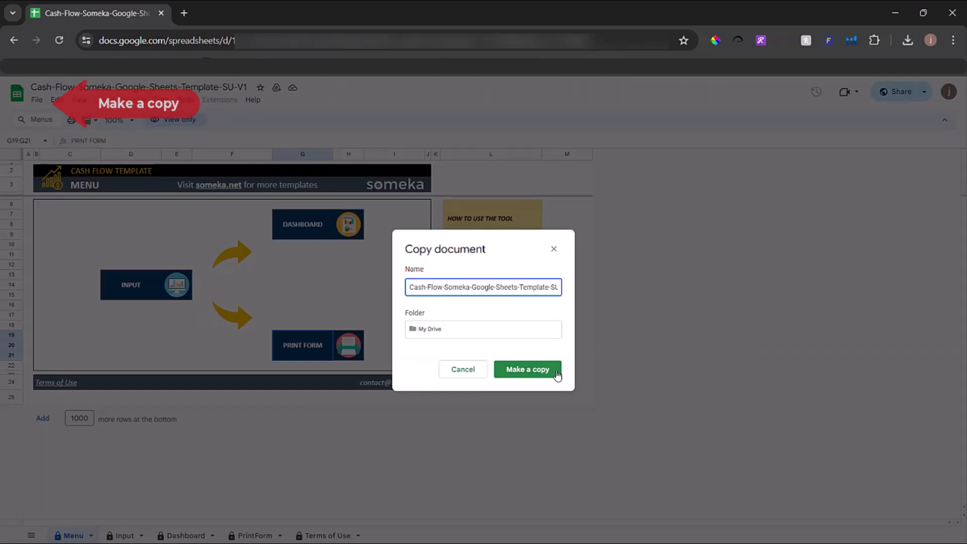
{"action": "left_click", "coordinate": [526, 368]}
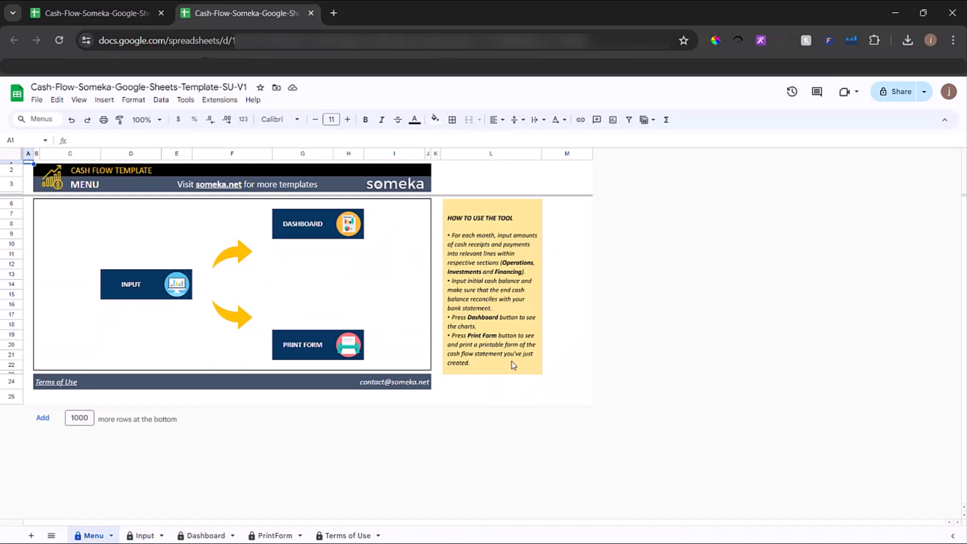
Open the Input sheet and select operating proceeds and payments values to check their sums.
{"action": "left_click", "coordinate": [146, 284]}
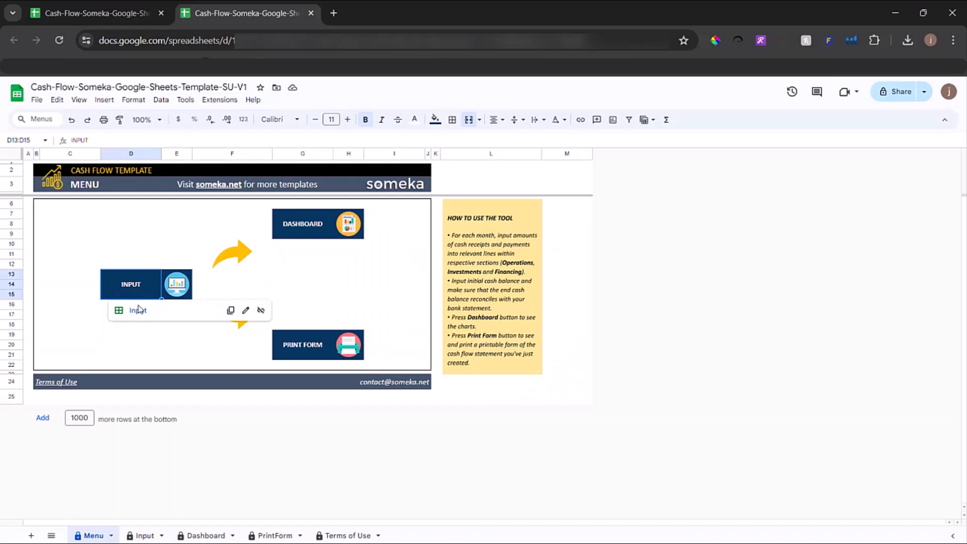
{"action": "left_click", "coordinate": [130, 284]}
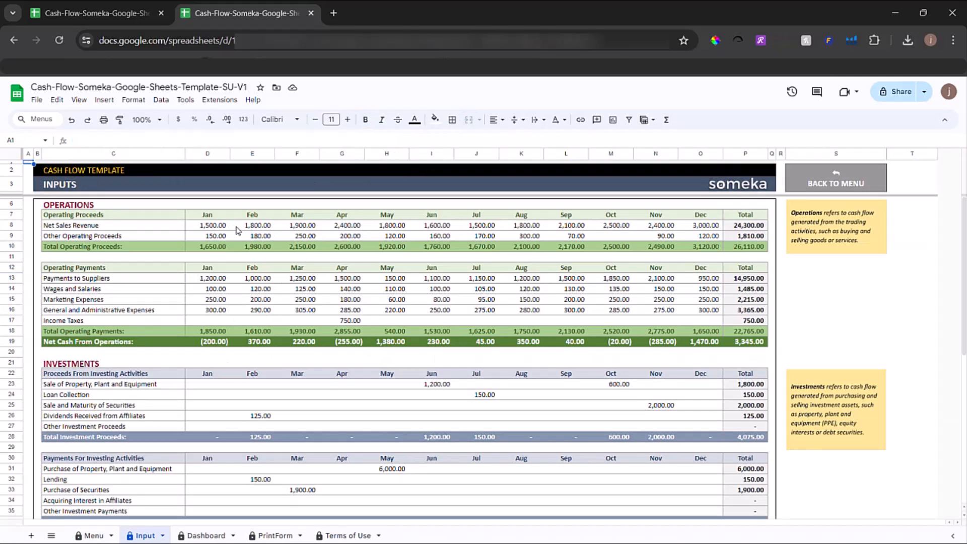
{"action": "left_click_drag", "start_coordinate": [207, 225], "coordinate": [700, 236]}
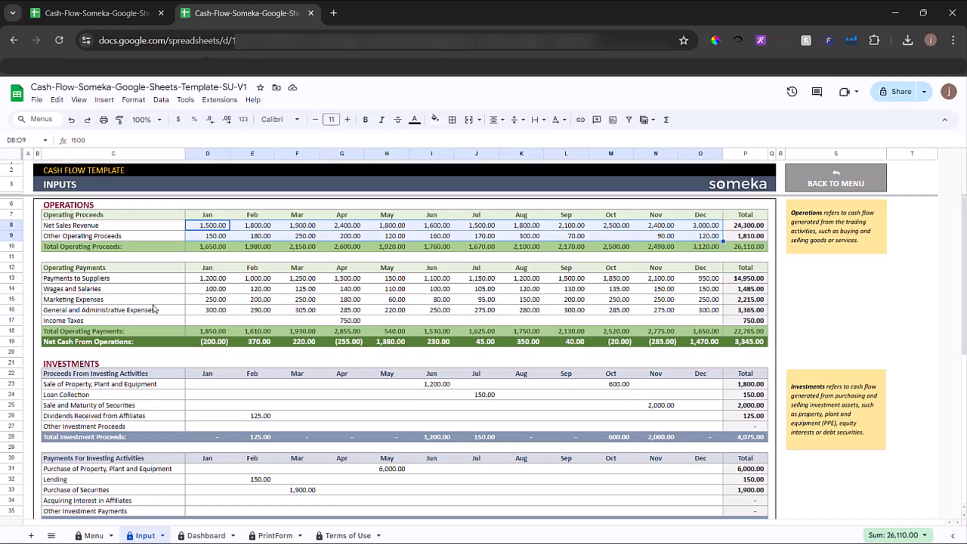
{"action": "left_click", "coordinate": [212, 278]}
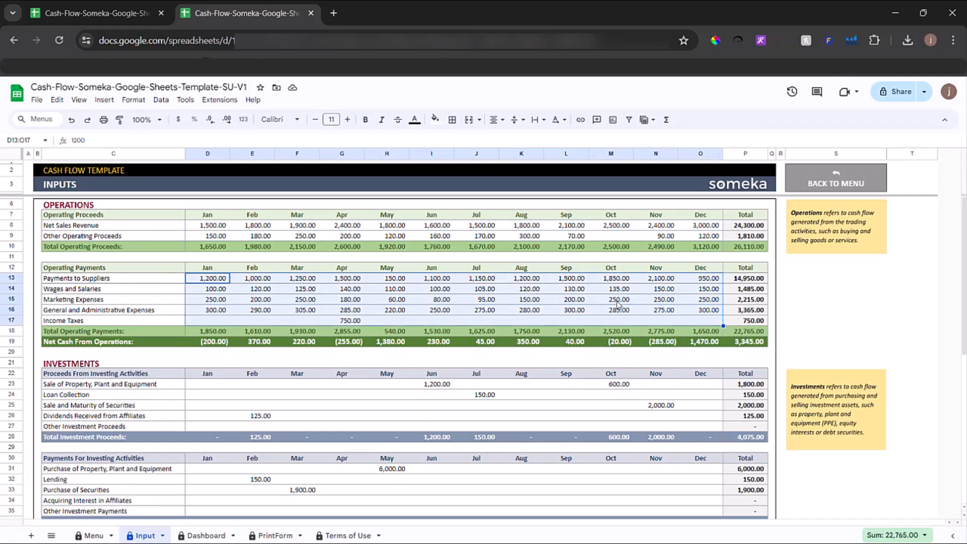
Scroll down to review the financing proceeds and General and Administrative Expenses rows.
{"action": "scroll", "scroll_direction": "down", "scroll_amount": 3}
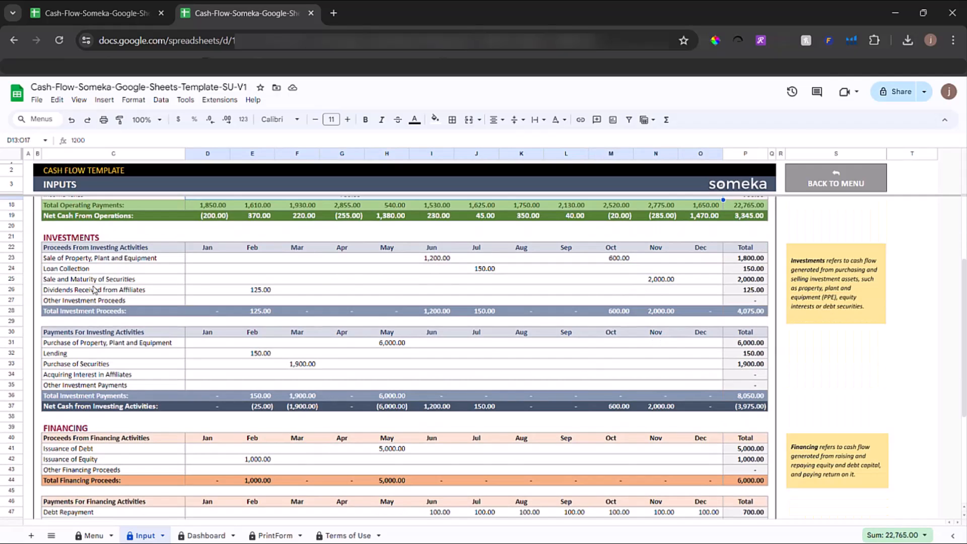
{"action": "scroll", "scroll_direction": "down", "scroll_amount": 3}
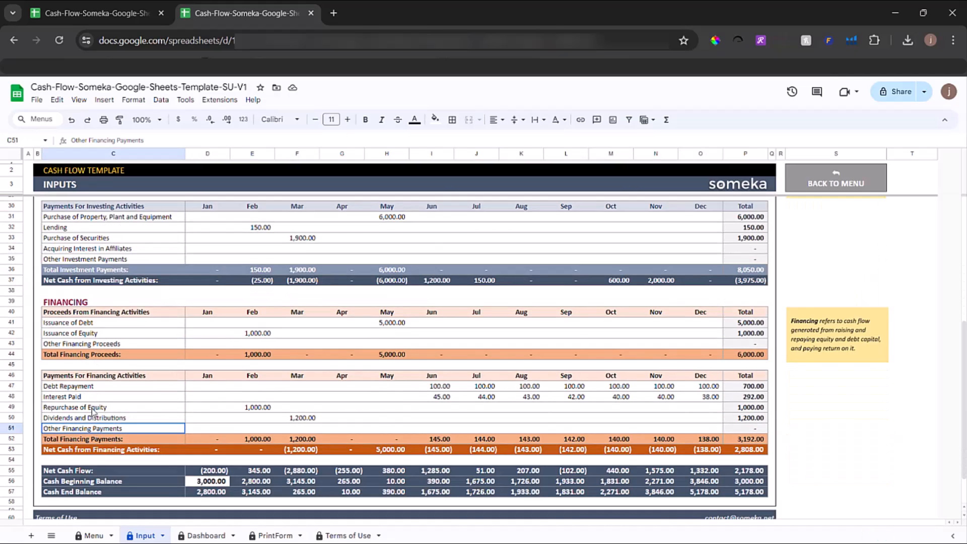
{"action": "left_click", "coordinate": [113, 322]}
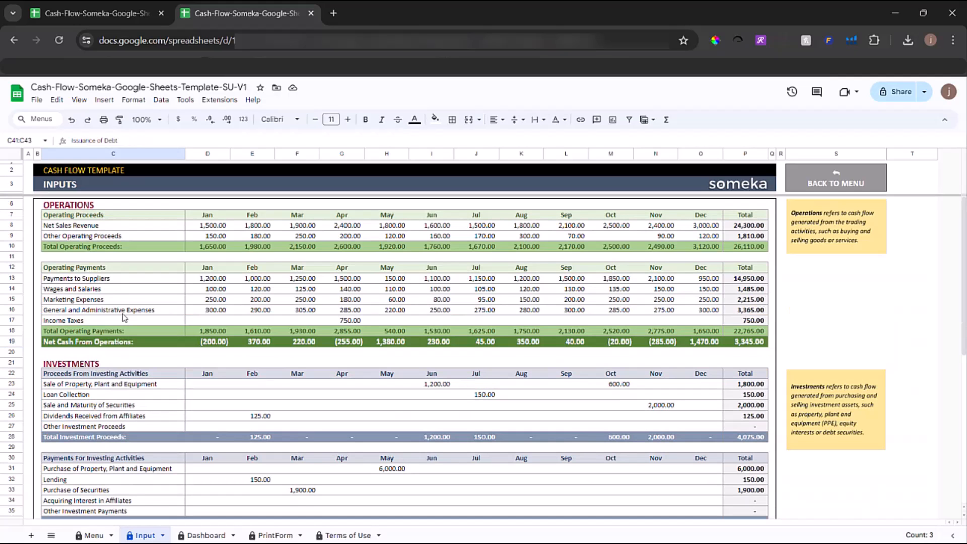
{"action": "left_click", "coordinate": [113, 310]}
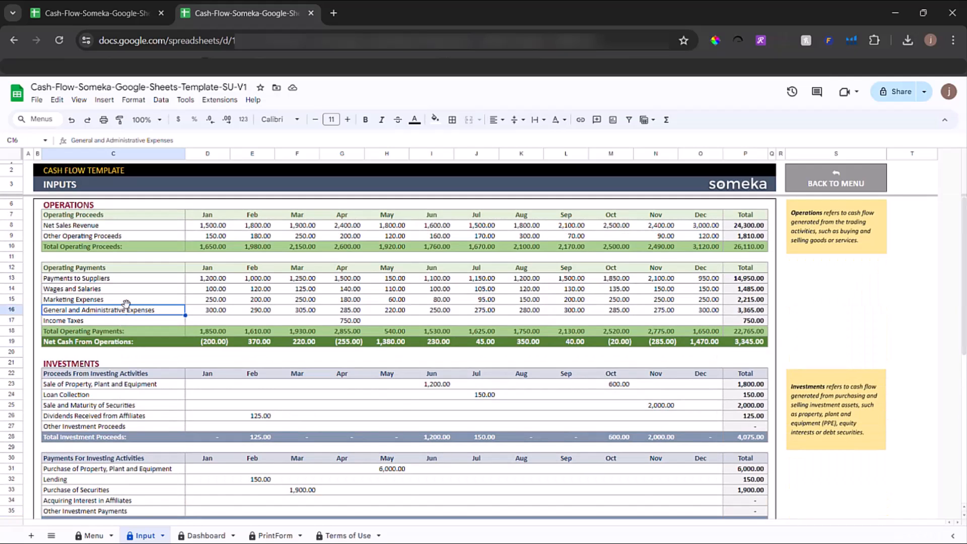
{"action": "mouse_move", "coordinate": [470, 343]}
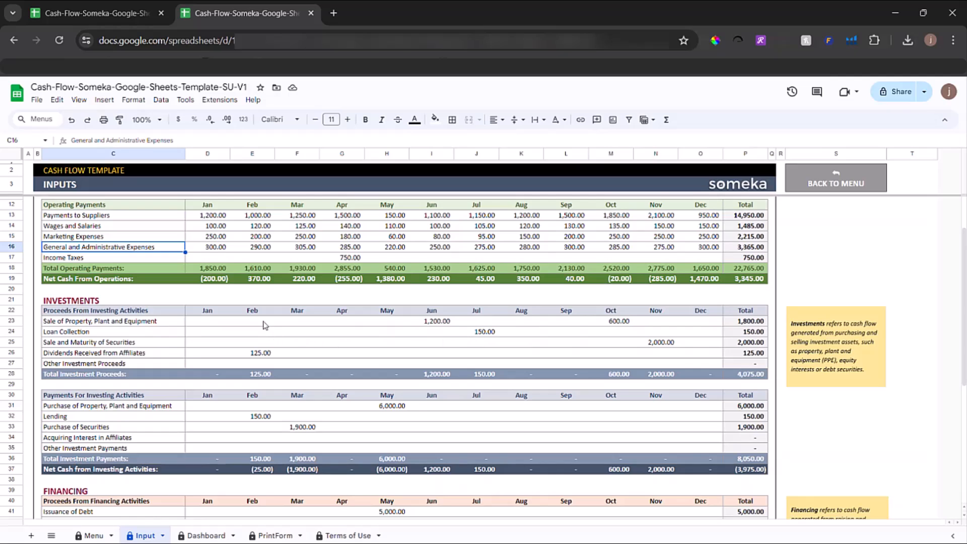
Enter a 200 February property sale and scroll down to the Net Cash Flow rows.
{"action": "type", "text": "200.00"}
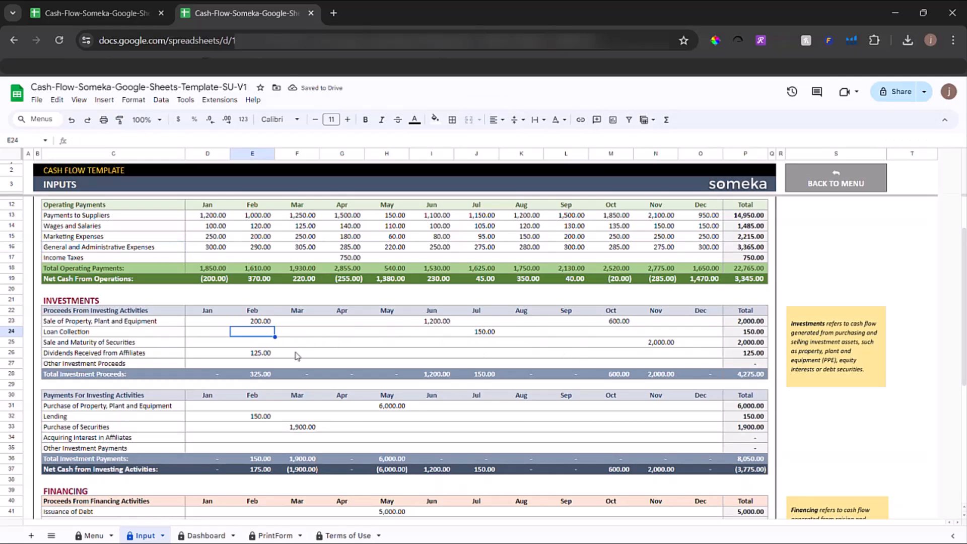
{"action": "scroll", "scroll_direction": "down", "scroll_amount": 3}
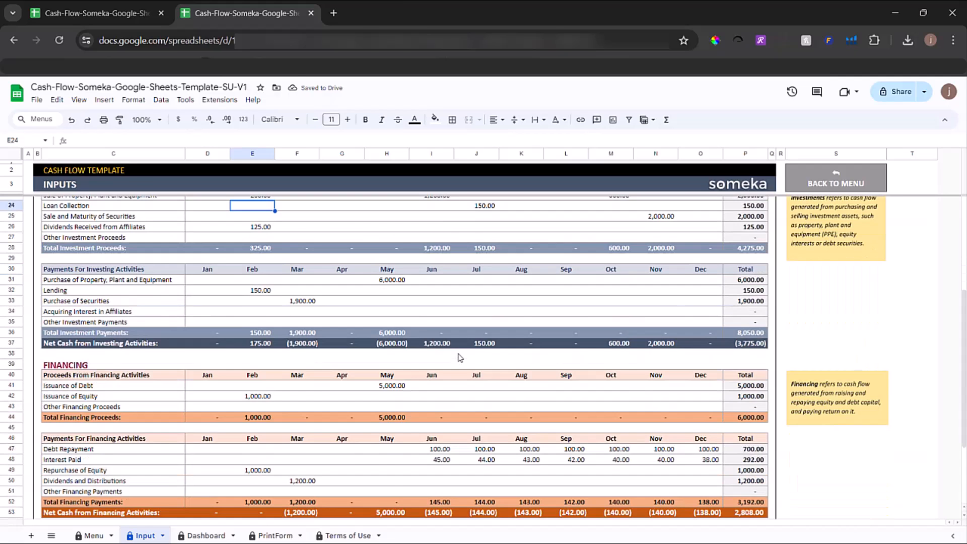
{"action": "scroll", "scroll_direction": "down", "scroll_amount": 3}
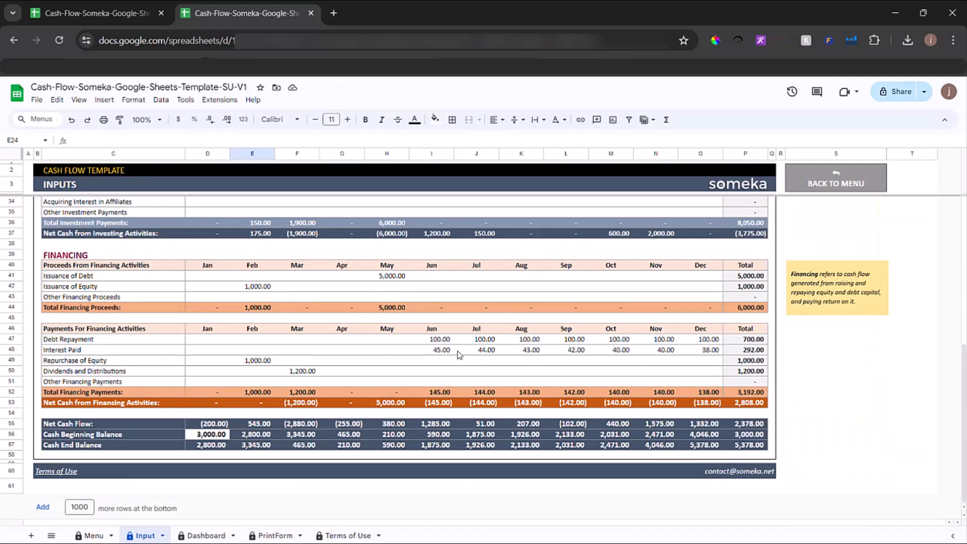
{"action": "mouse_move", "coordinate": [221, 424]}
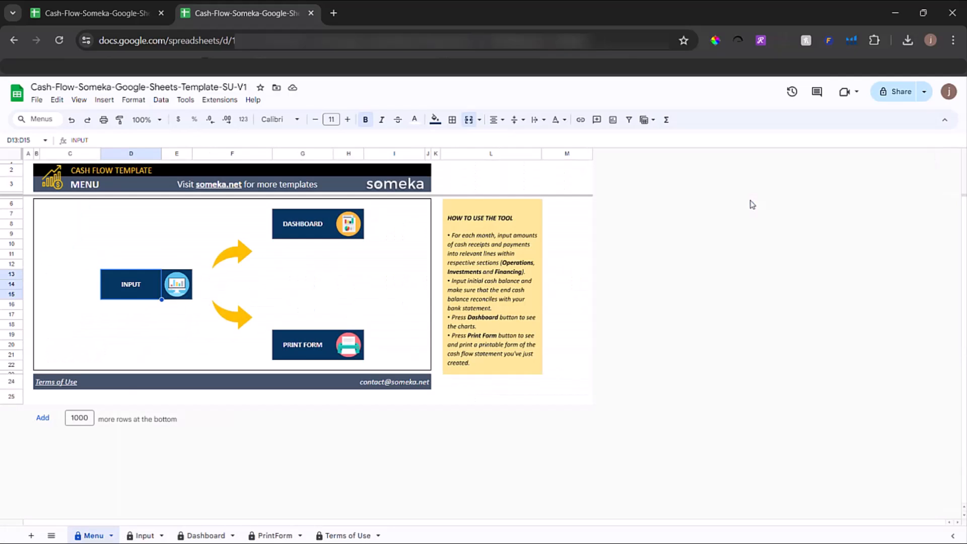
Open the Dashboard, scroll through its cash balance, net cash and financing charts, then show the Back to Menu link.
{"action": "left_click", "coordinate": [317, 223]}
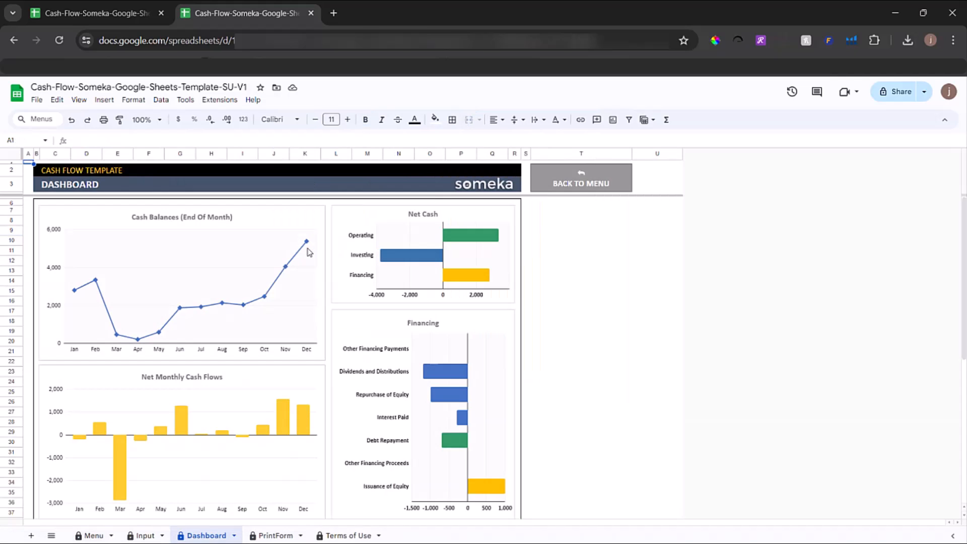
{"action": "mouse_move", "coordinate": [330, 239]}
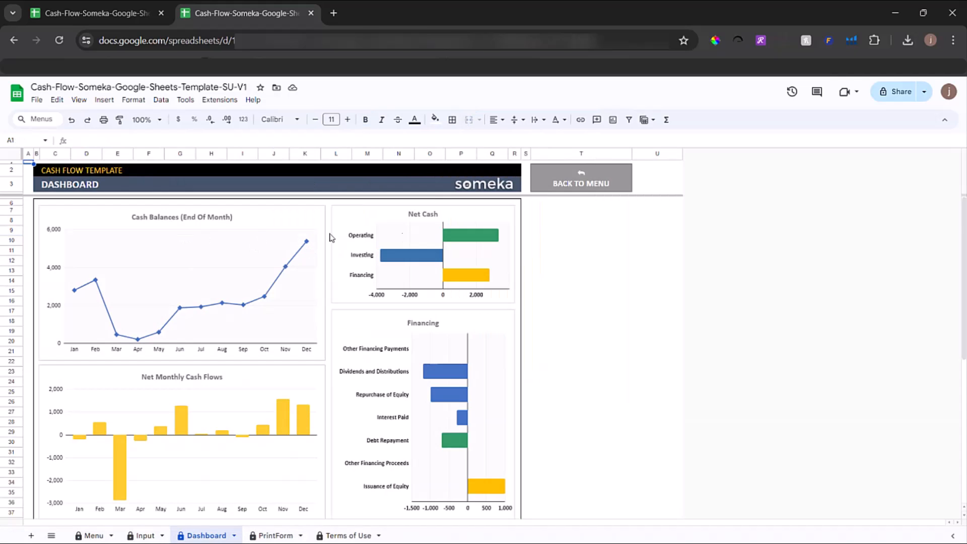
{"action": "scroll", "scroll_direction": "down", "scroll_amount": 3}
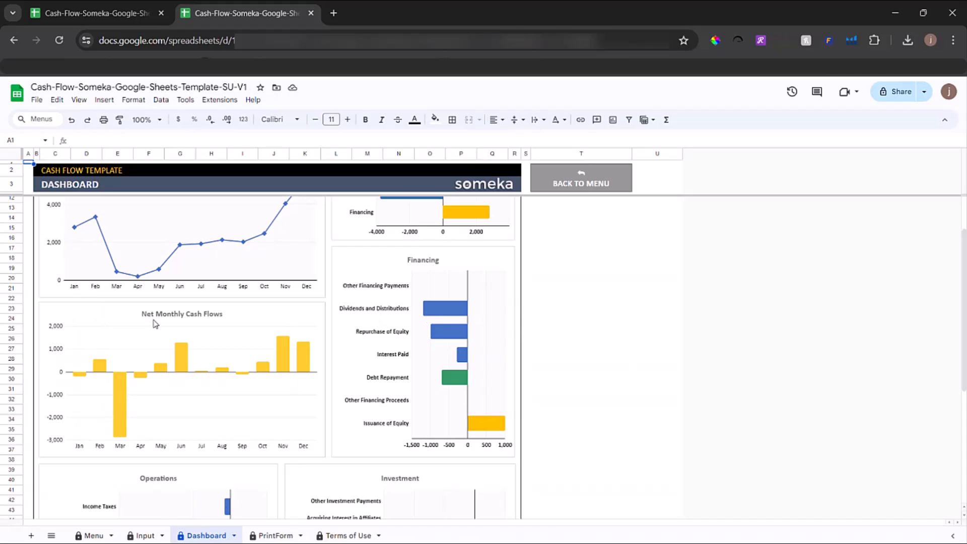
{"action": "scroll", "scroll_direction": "down", "scroll_amount": 3}
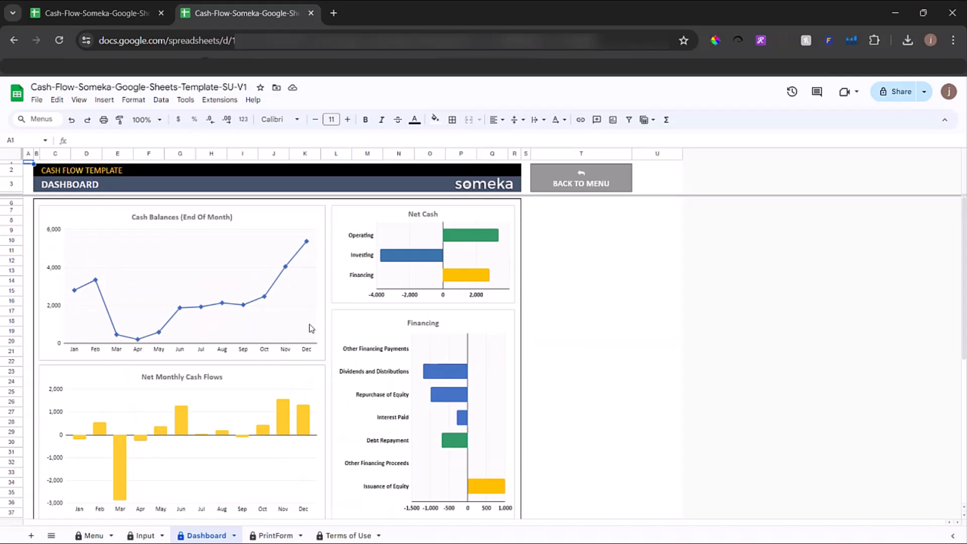
{"action": "left_click", "coordinate": [580, 178]}
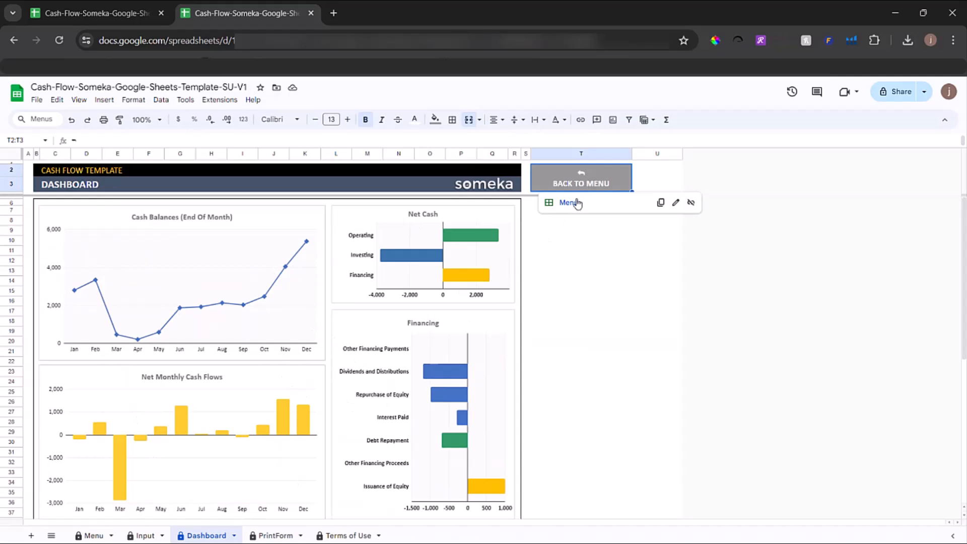
From the menu, open the PrintForm sheet's Cash Flow Statement and scroll through it.
{"action": "left_click", "coordinate": [580, 184]}
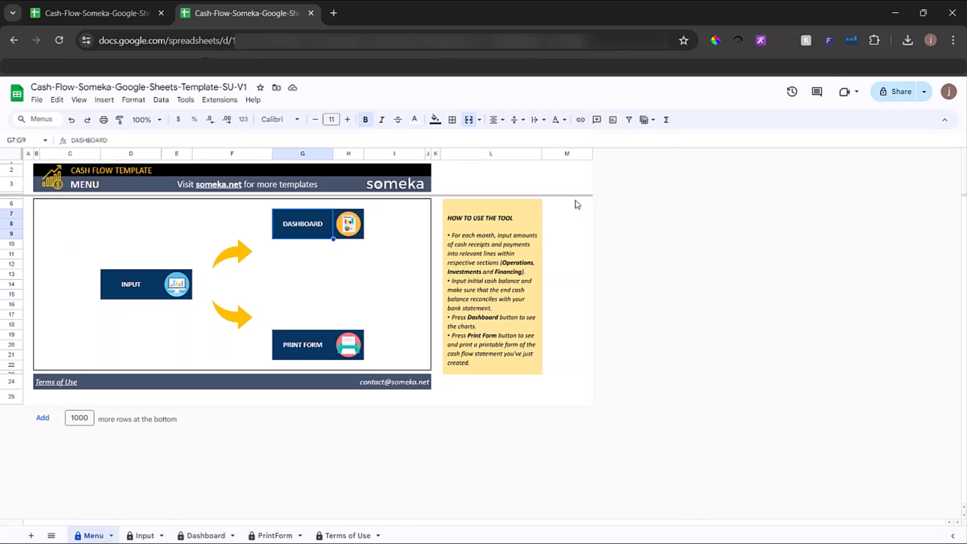
{"action": "left_click", "coordinate": [318, 344]}
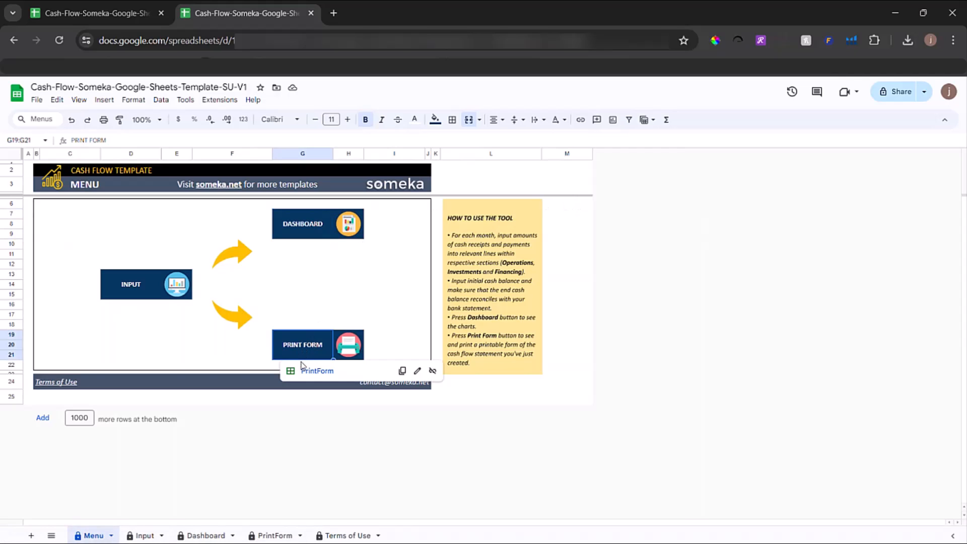
{"action": "left_click", "coordinate": [317, 344]}
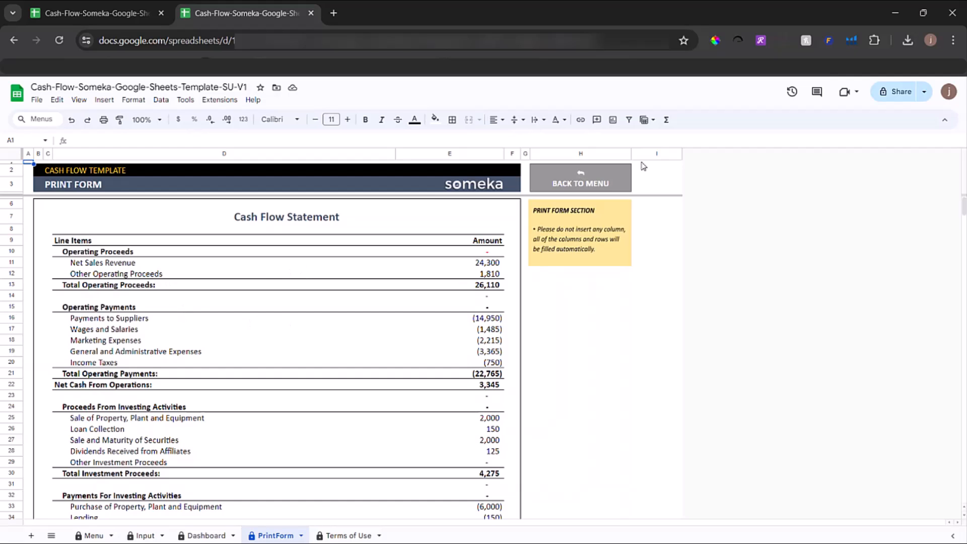
{"action": "left_click", "coordinate": [579, 177]}
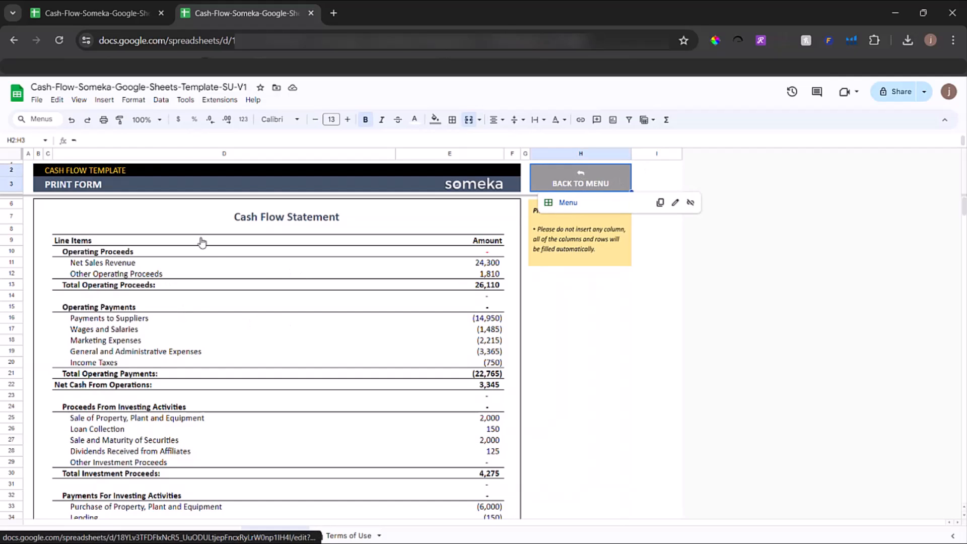
{"action": "left_click", "coordinate": [579, 183]}
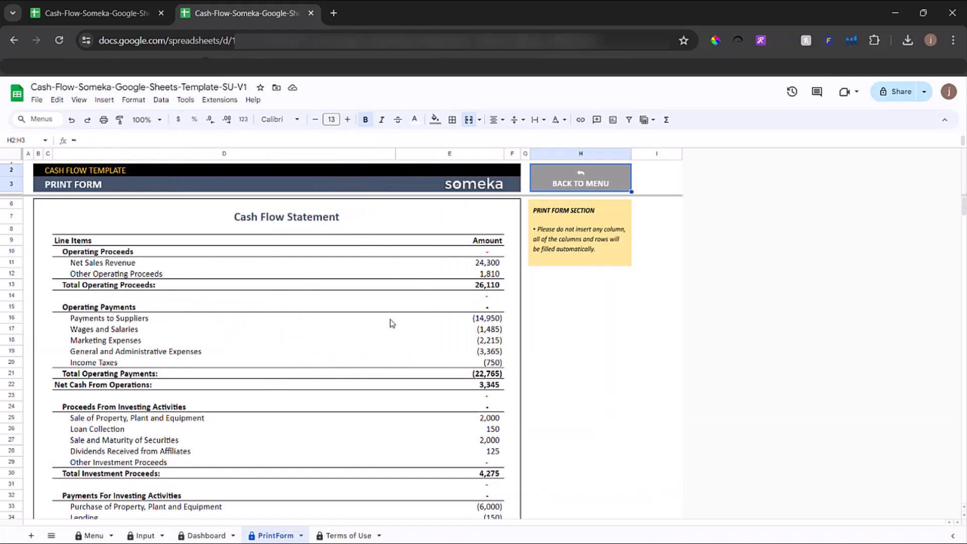
{"action": "mouse_move", "coordinate": [455, 263]}
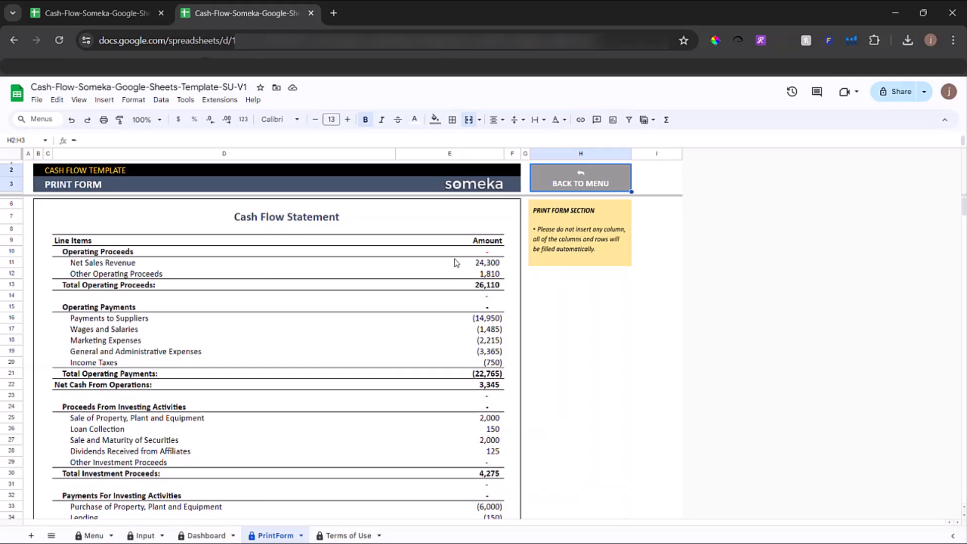
{"action": "scroll", "scroll_direction": "down", "scroll_amount": 3}
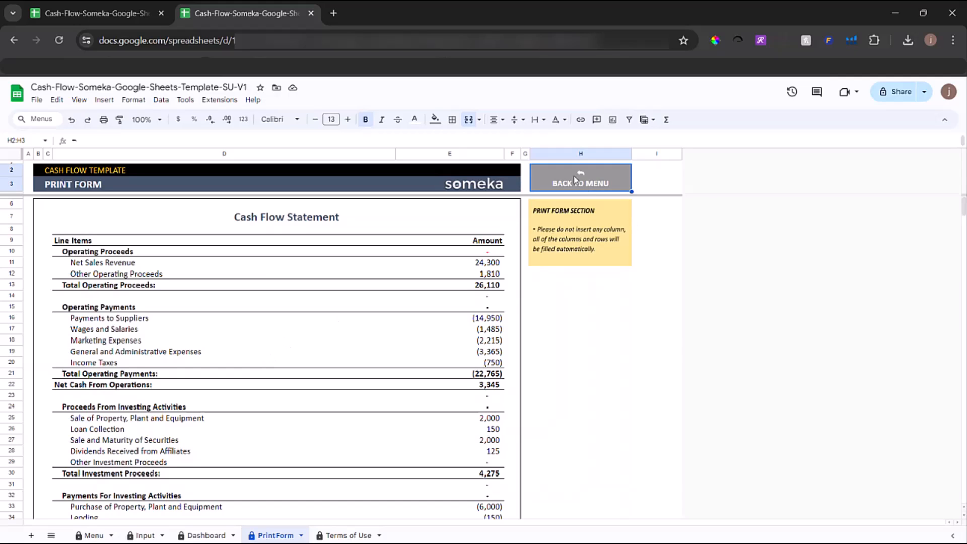
{"action": "left_click", "coordinate": [579, 177]}
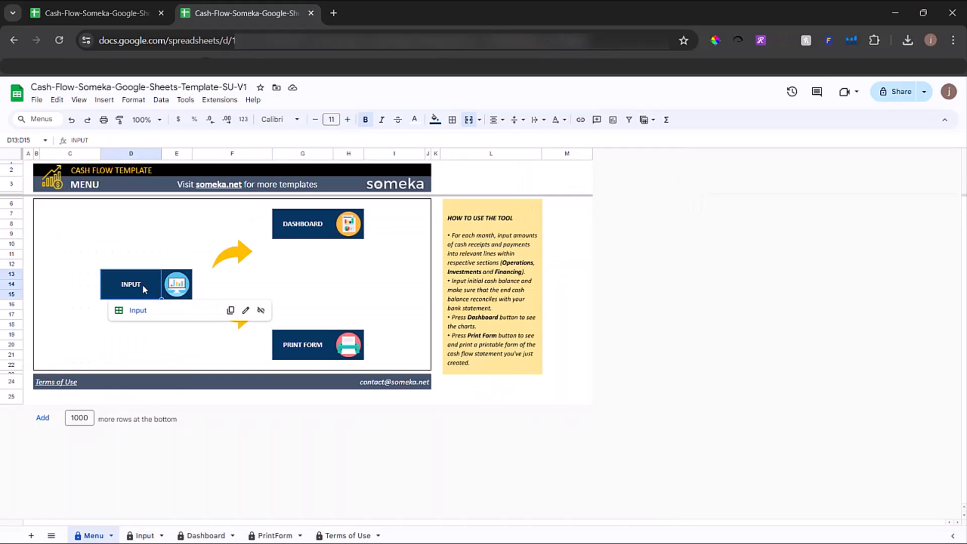
{"action": "left_click", "coordinate": [130, 284]}
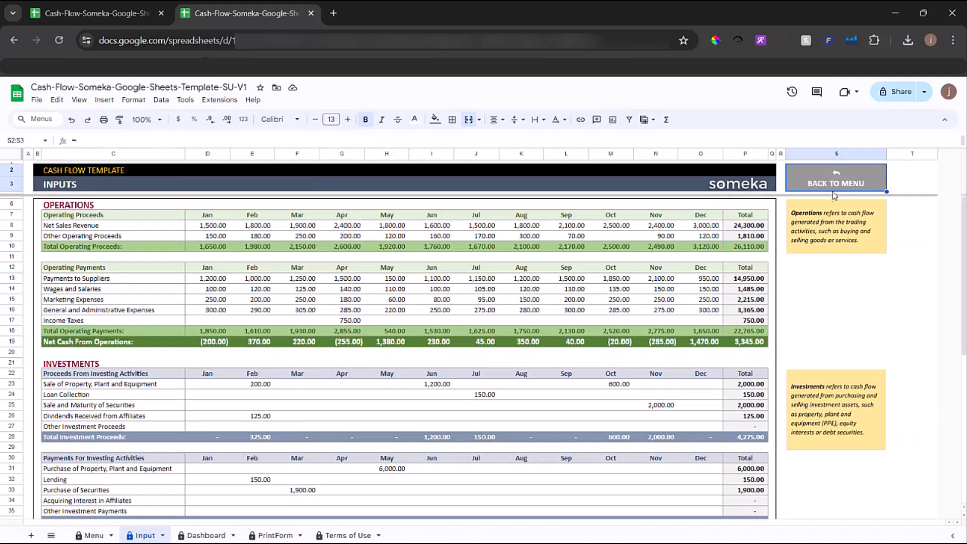
{"action": "left_click", "coordinate": [834, 183]}
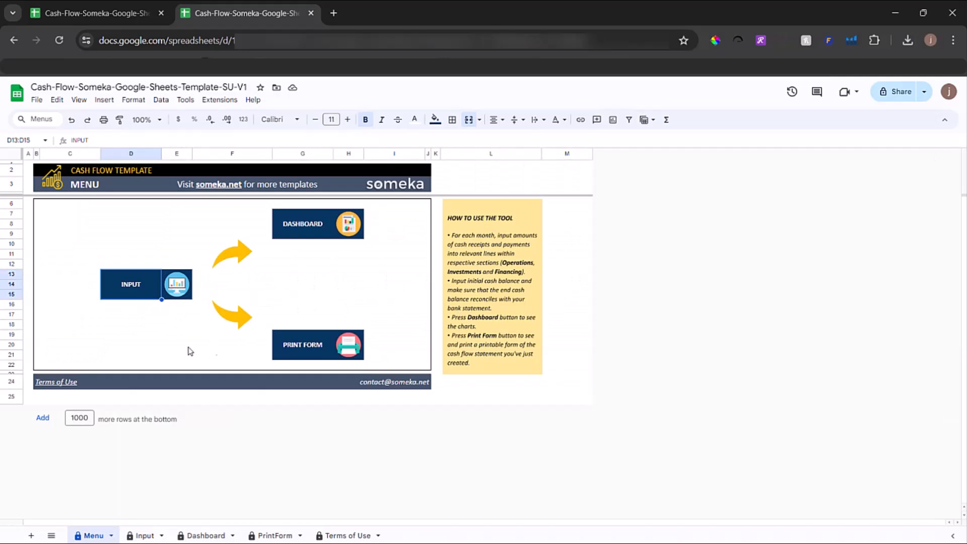
{"action": "left_click", "coordinate": [275, 535]}
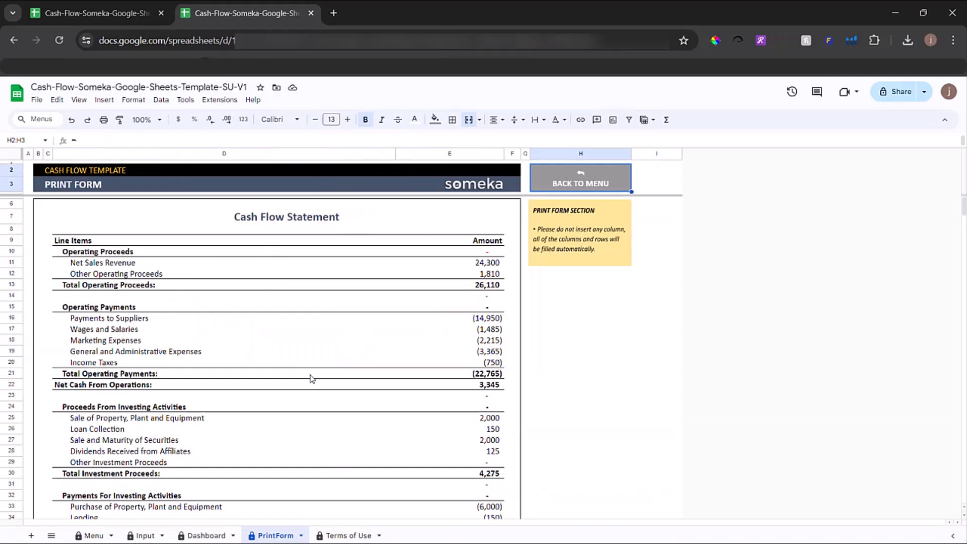
{"action": "scroll", "scroll_direction": "down", "scroll_amount": 3}
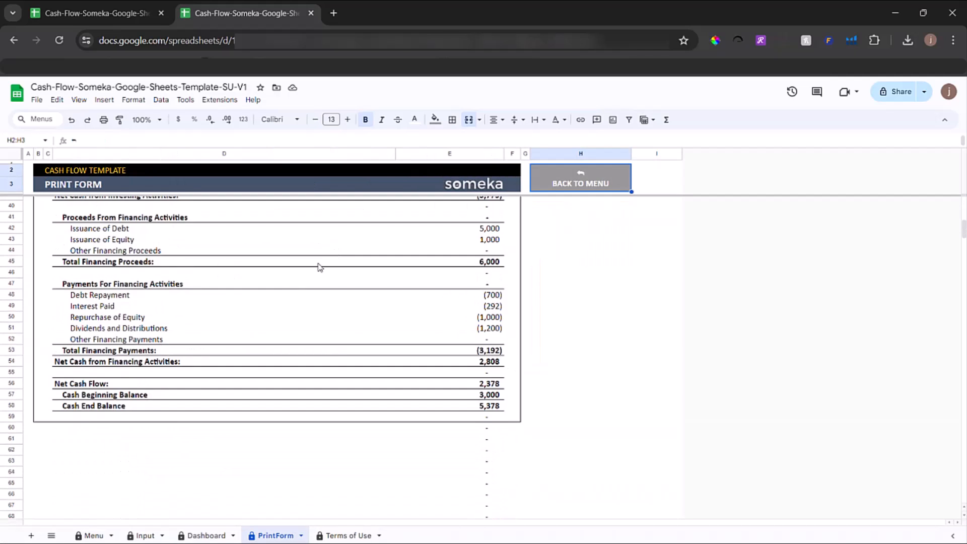